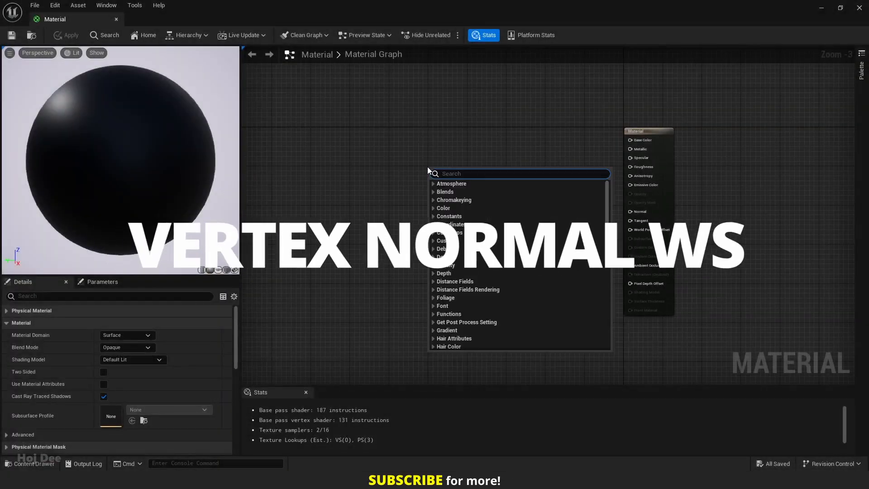
Add a VertexNormalWS node via 'vertex nor' search and describe it as 'Hoj Dee'.
{"action": "type", "text": "vertex nor"}
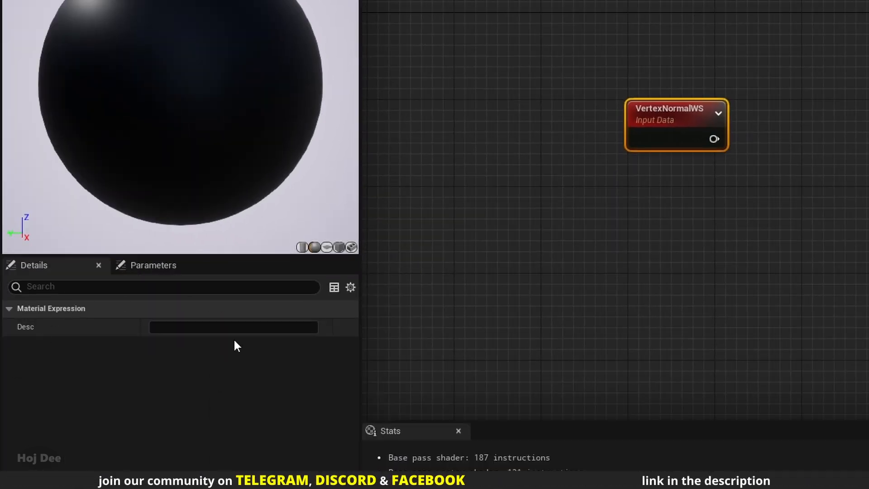
{"action": "left_click", "coordinate": [232, 327]}
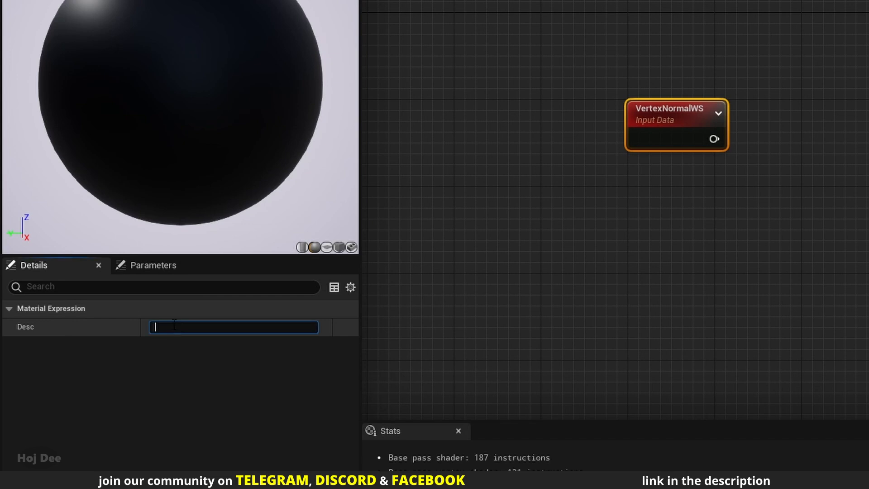
{"action": "type", "text": "Hoj Dee"}
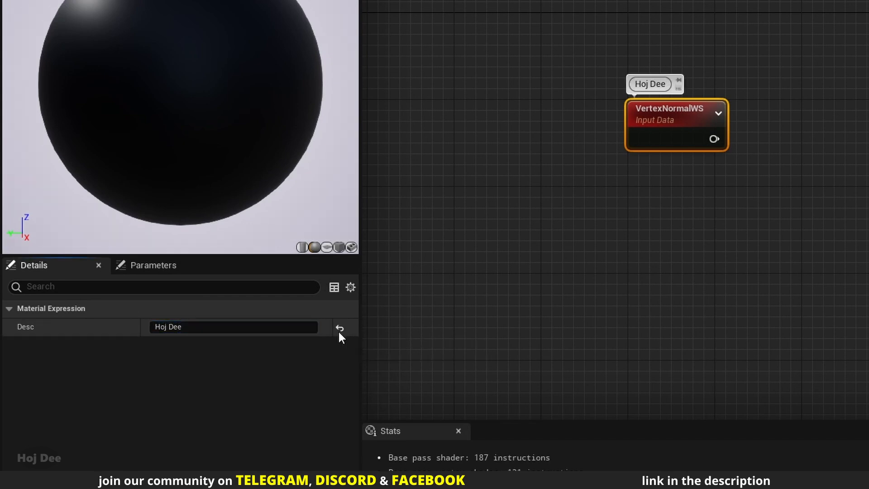
Clear the 'Hoj Dee' comment and connect VertexNormalWS to Base Color.
{"action": "right_click", "coordinate": [673, 127]}
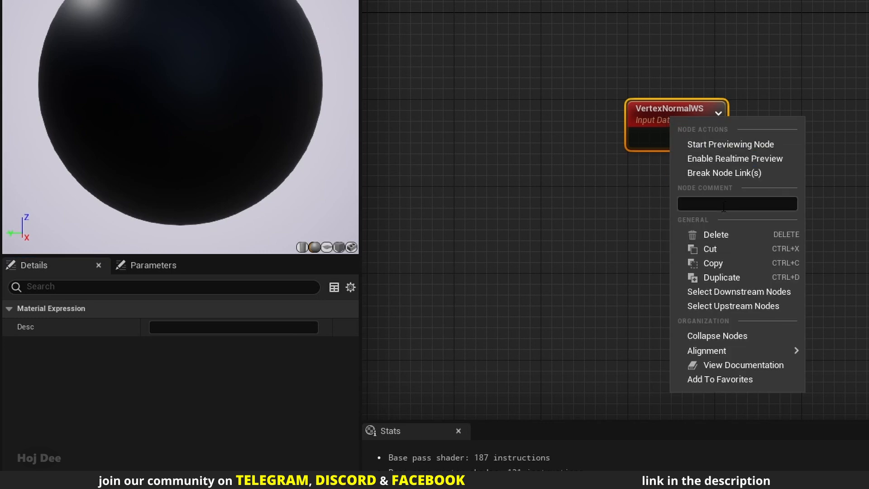
{"action": "type", "text": "Hoj Dee"}
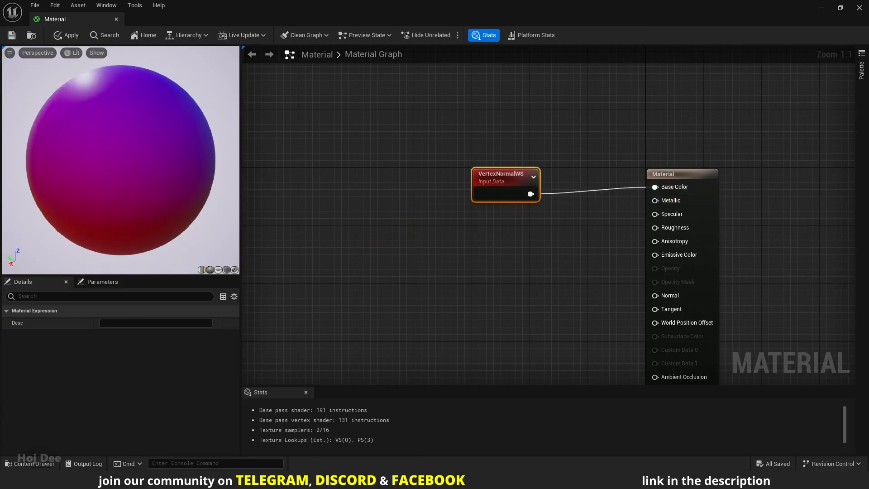
Switch the preview from Lit to Unlit and move VertexNormalWS further left.
{"action": "left_click", "coordinate": [71, 53]}
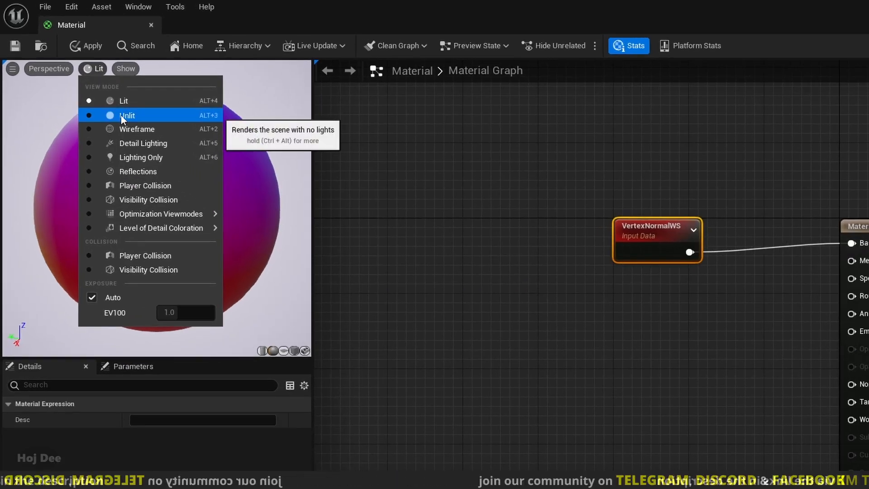
{"action": "left_click", "coordinate": [127, 115]}
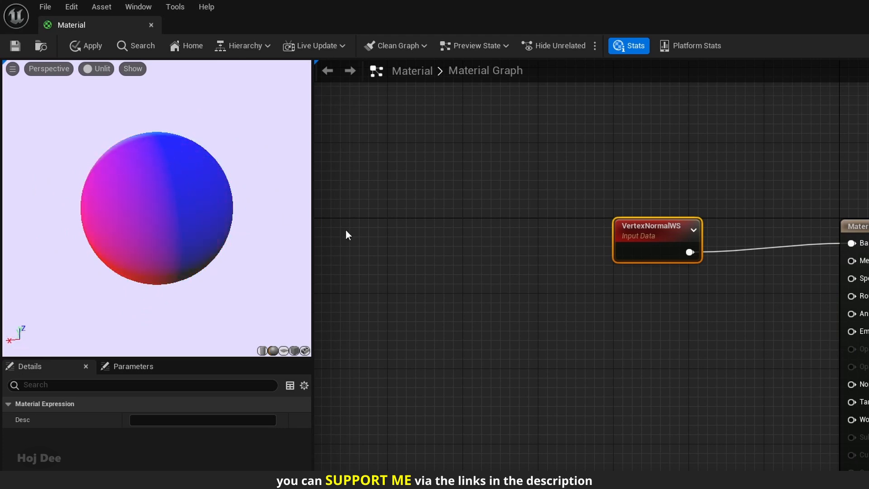
{"action": "left_click_drag", "start_coordinate": [657, 239], "coordinate": [535, 239]}
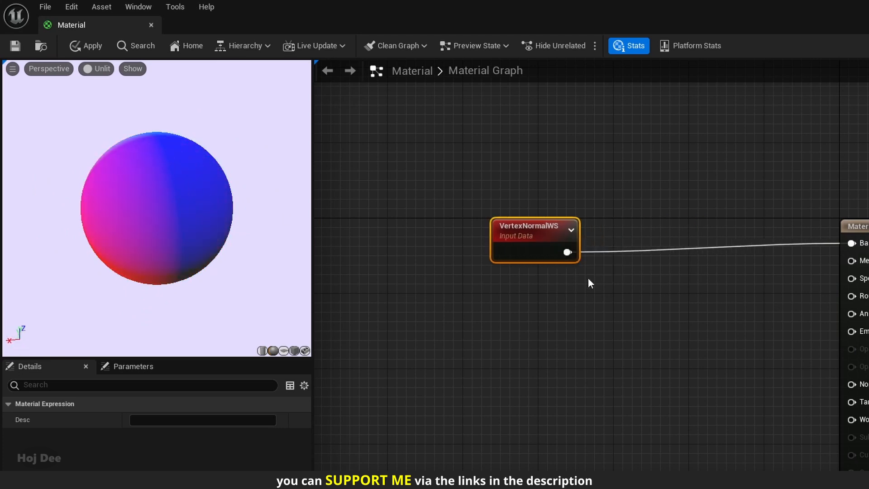
Insert a ComponentMask node before Base Color, passing only the B channel.
{"action": "type", "text": "component mas"}
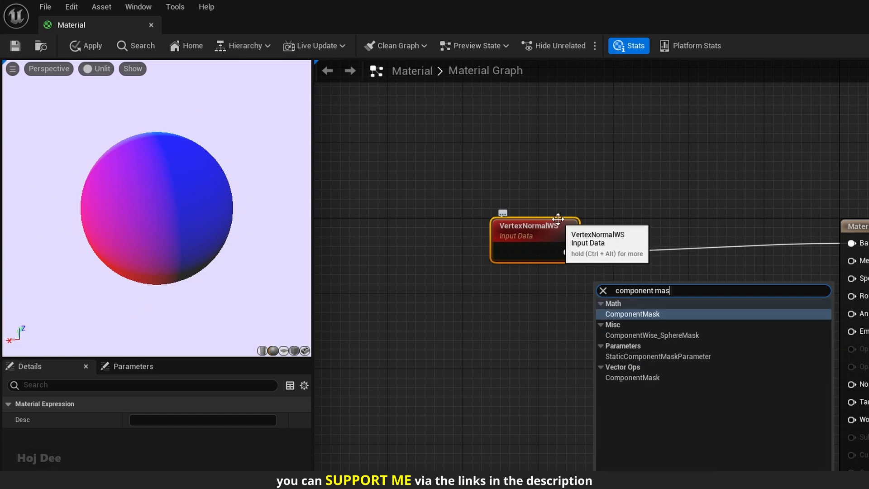
{"action": "left_click", "coordinate": [632, 313]}
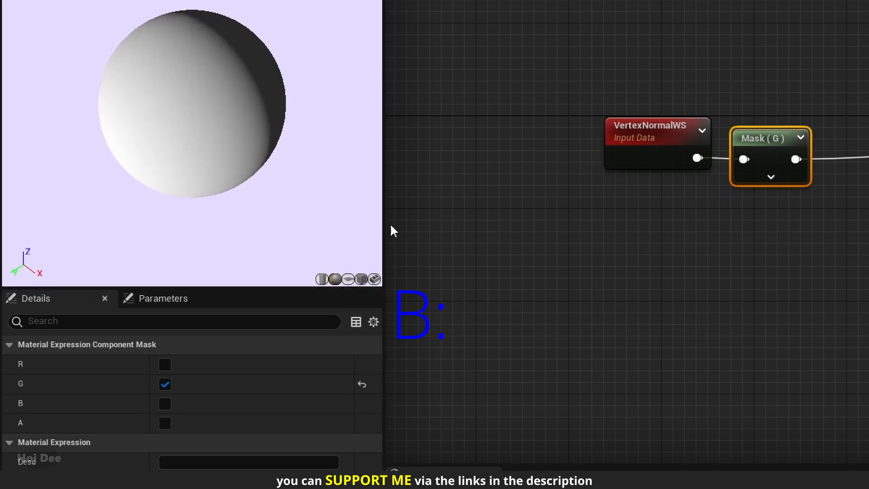
{"action": "left_click", "coordinate": [164, 403]}
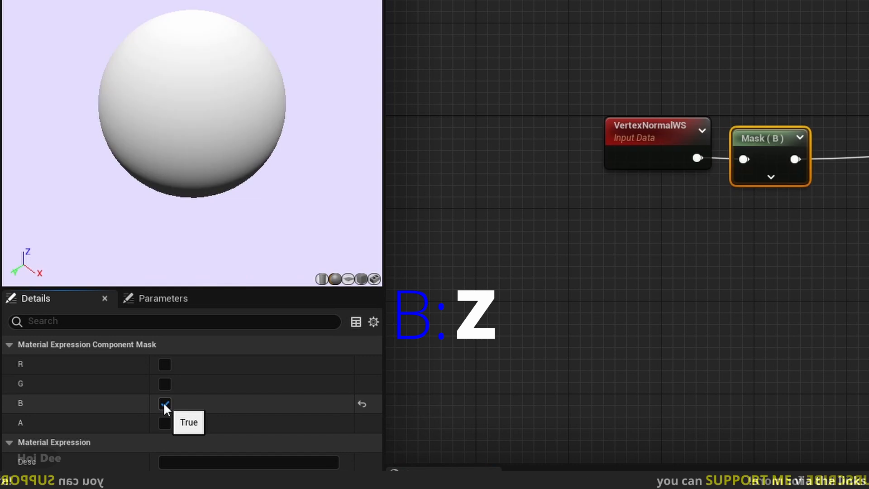
{"action": "left_click", "coordinate": [164, 403]}
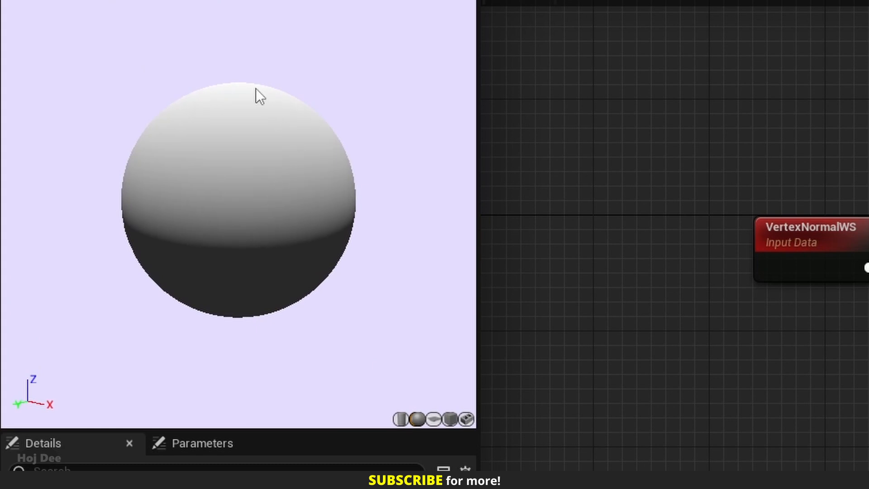
{"action": "mouse_move", "coordinate": [328, 227]}
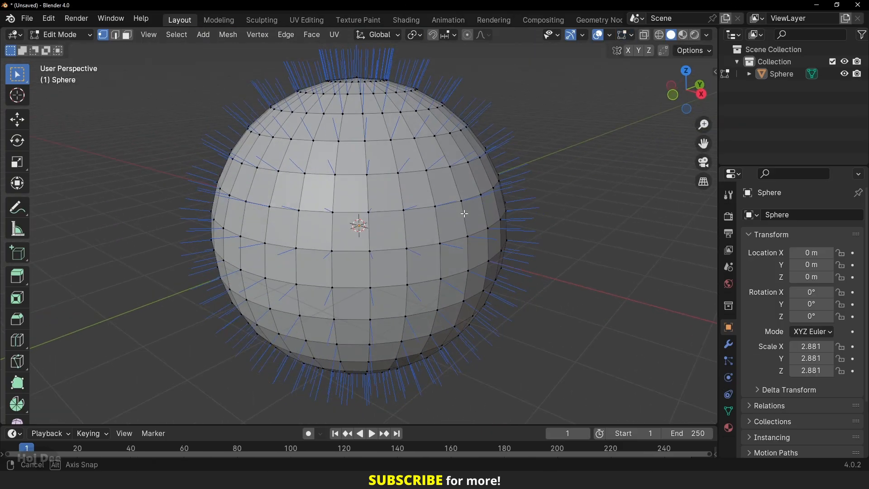
Show the edit-mode sphere and its normals in Front Orthographic view.
{"action": "key", "text": "KP_1"}
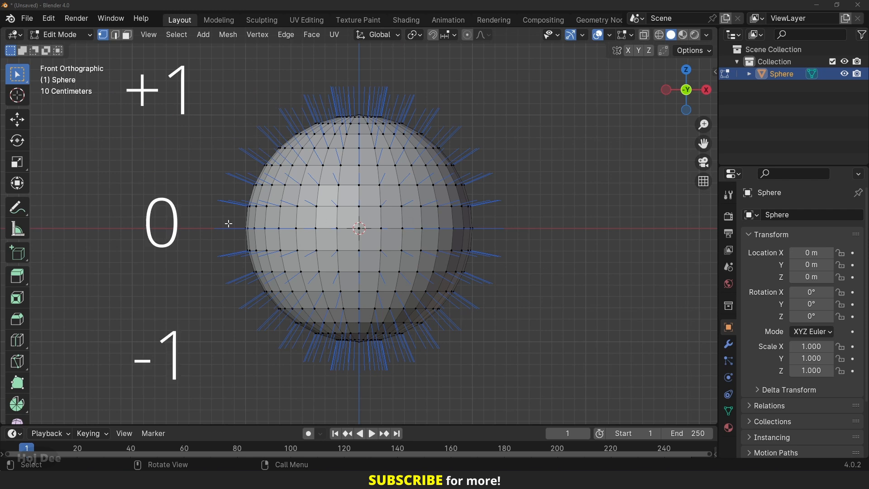
{"action": "mouse_move", "coordinate": [288, 140]}
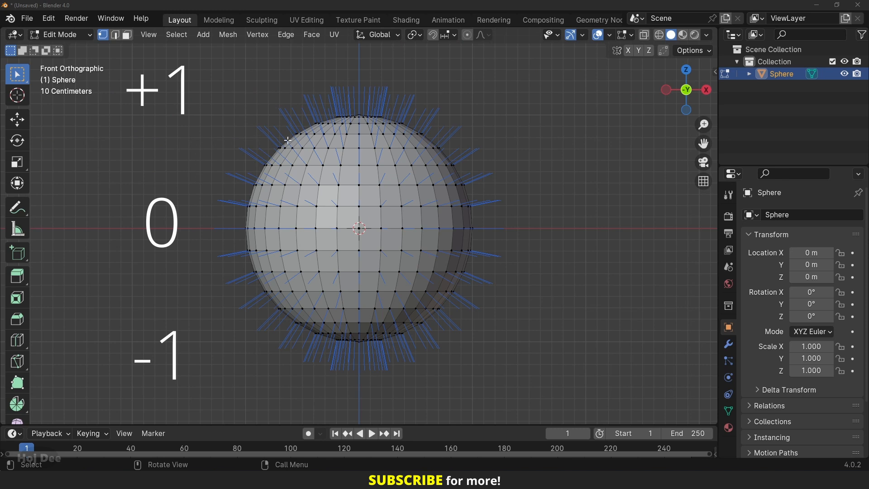
{"action": "mouse_move", "coordinate": [444, 241]}
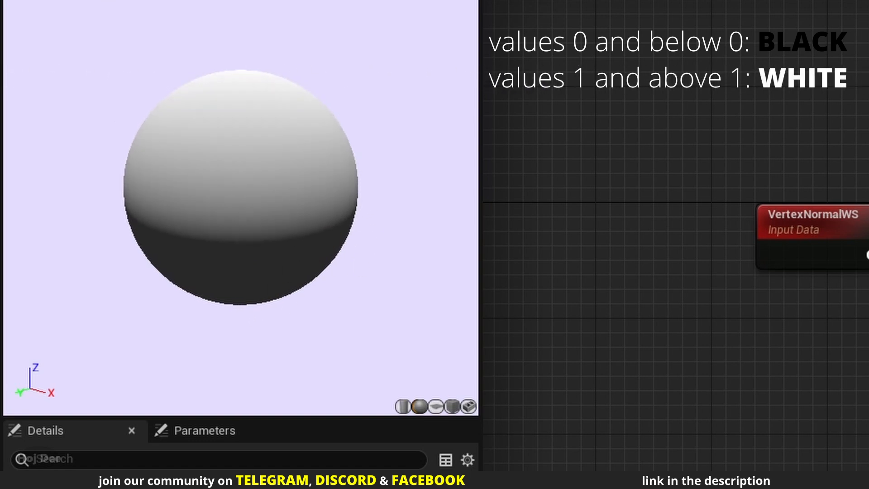
{"action": "mouse_move", "coordinate": [233, 81]}
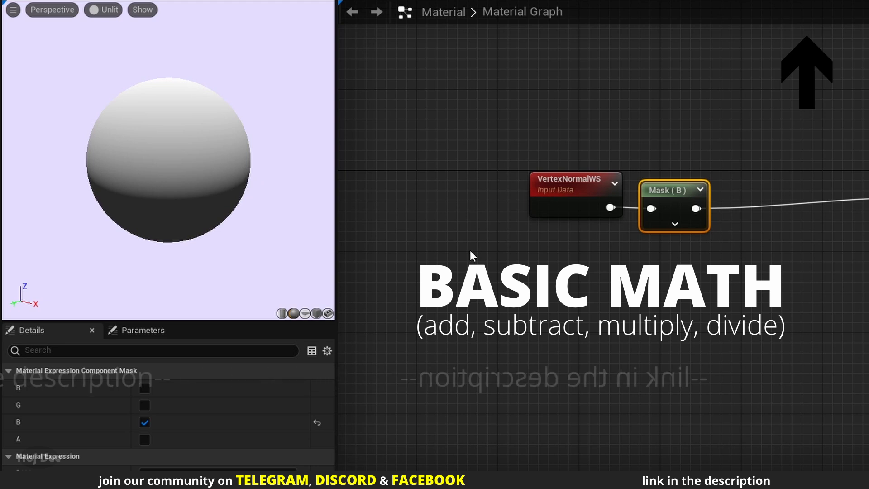
{"action": "mouse_move", "coordinate": [160, 407]}
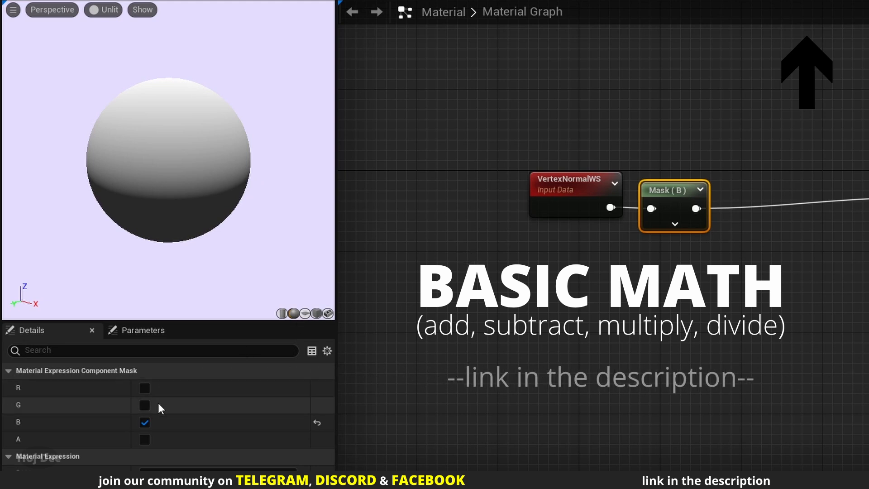
Make the mask pass the R channel instead of B.
{"action": "left_click", "coordinate": [144, 388]}
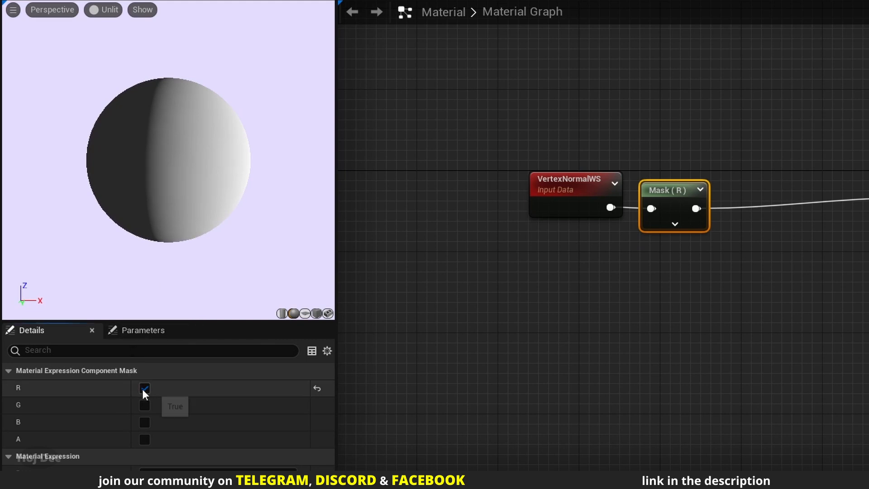
{"action": "left_click", "coordinate": [144, 405]}
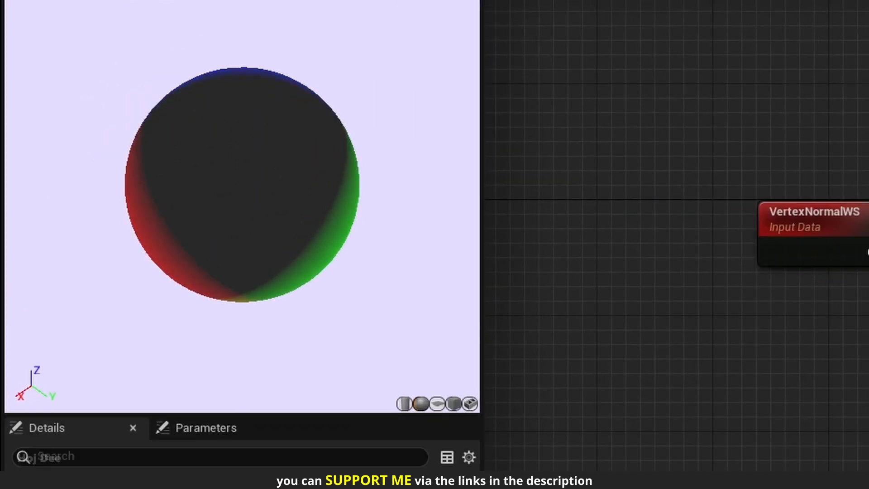
{"action": "mouse_move", "coordinate": [457, 419]}
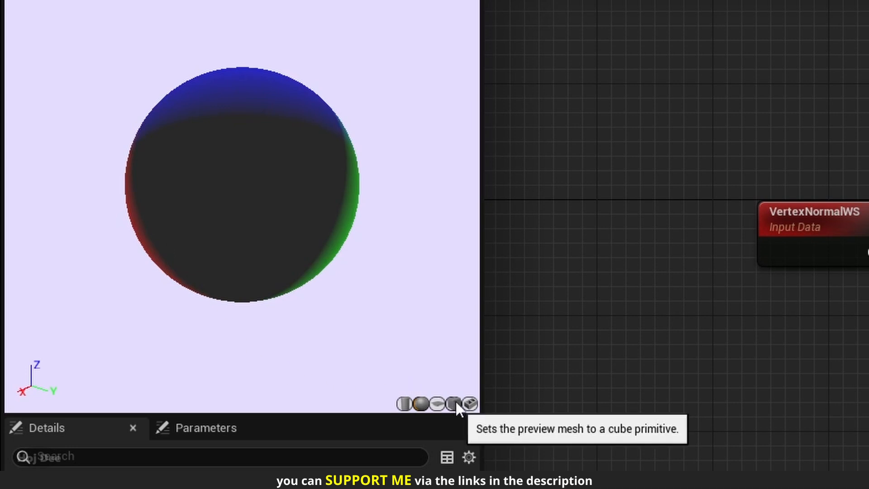
Switch the material preview mesh to the cube primitive.
{"action": "left_click", "coordinate": [469, 405]}
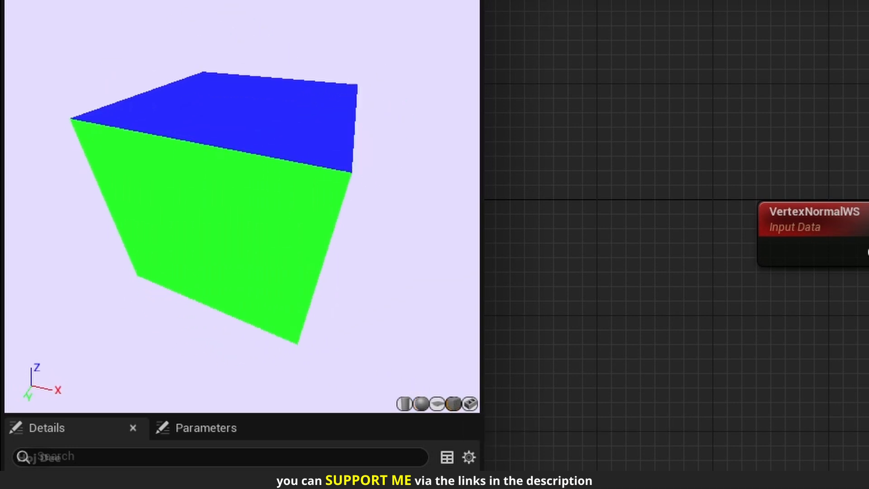